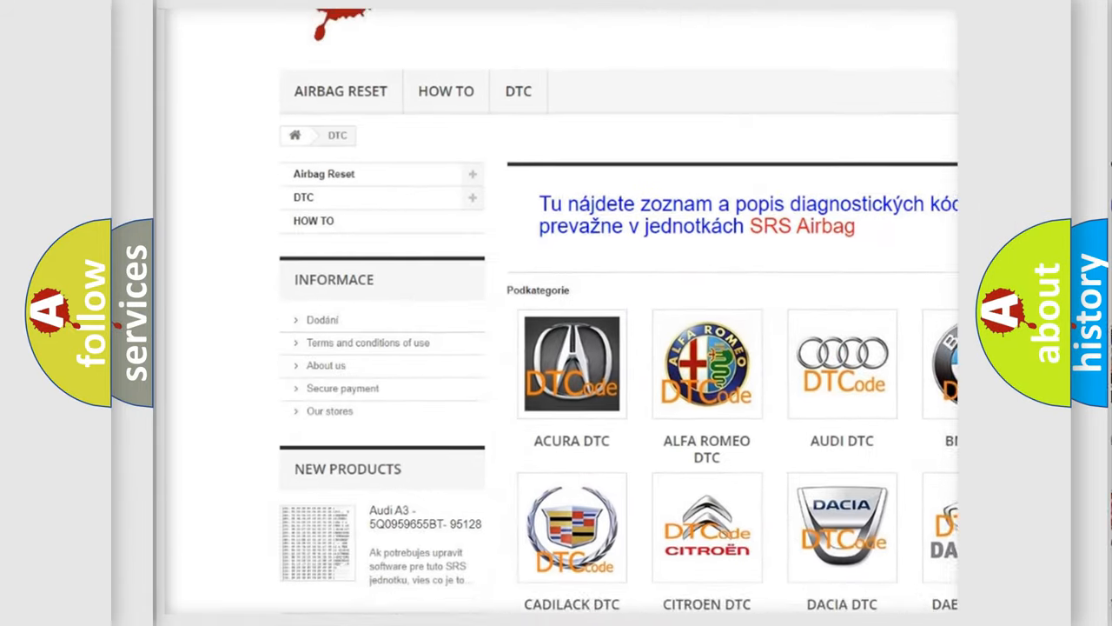
scroll(down, 3)
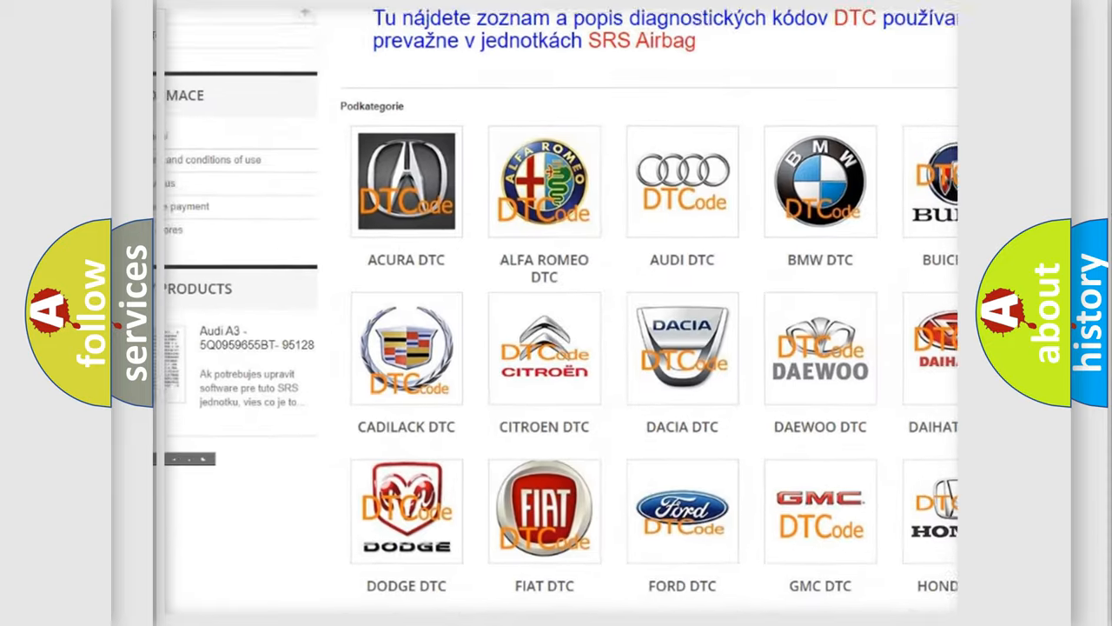
scroll(down, 3)
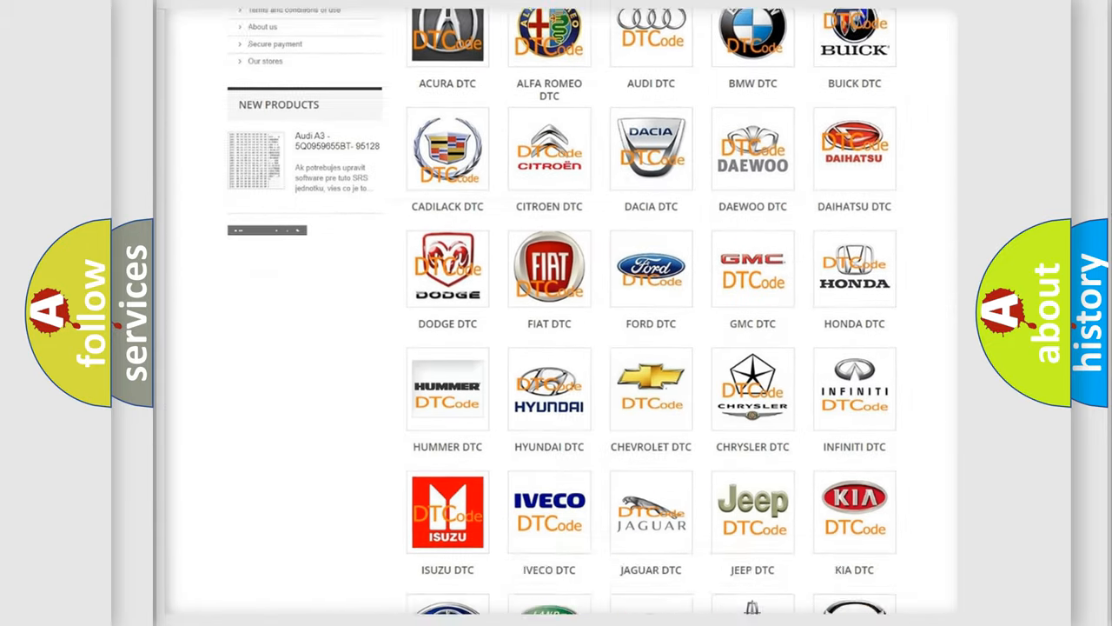
scroll(down, 3)
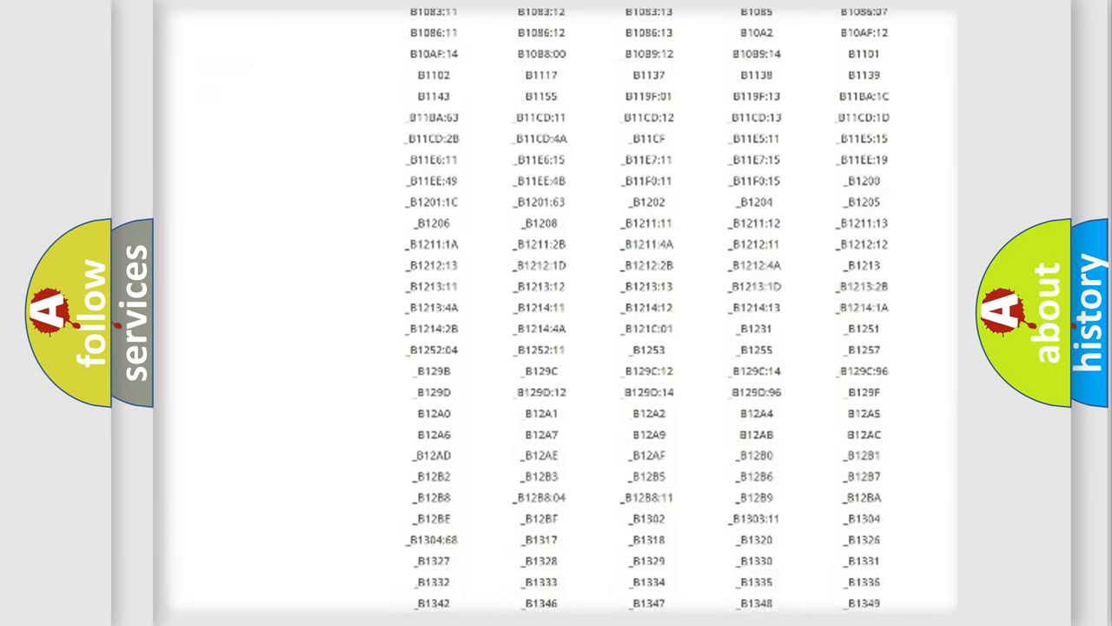
scroll(down, 3)
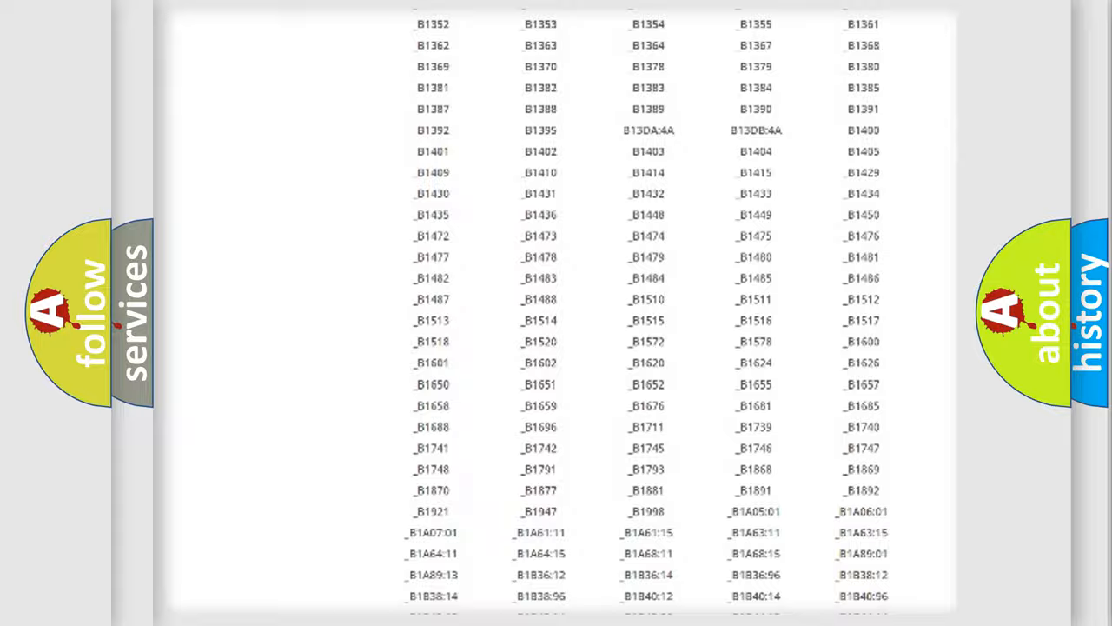